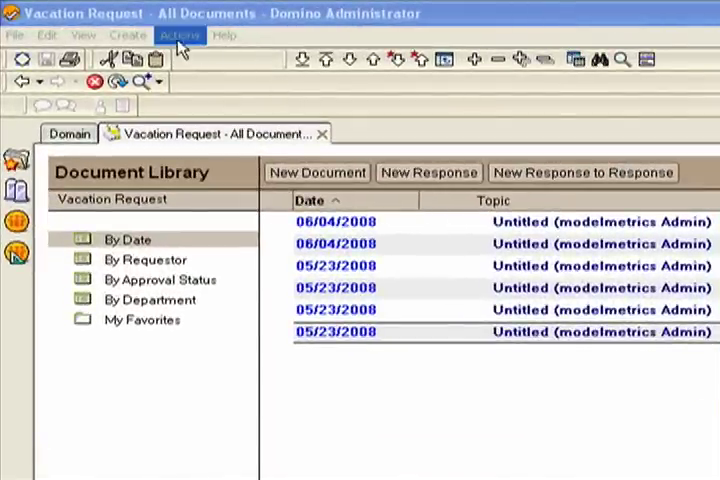
Step: Run the FieldTypeCSV action from the Actions menu on the All Documents view
left_click(180, 36)
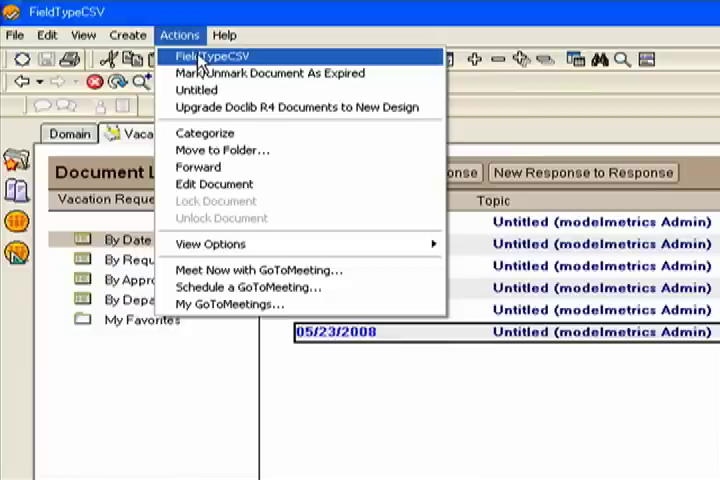
left_click(212, 56)
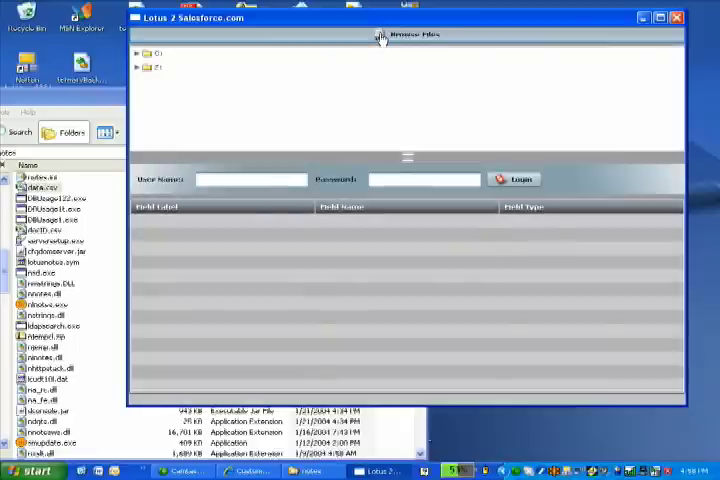
Step: Browse the C: drive to the folder holding the exported Vacation Request field list
left_click(136, 52)
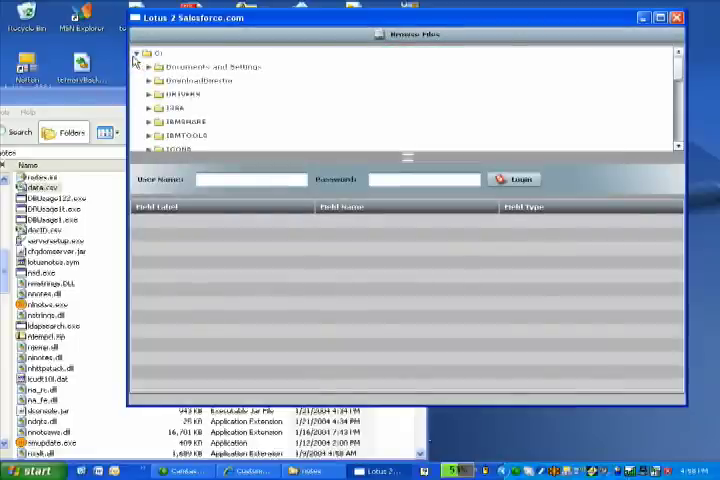
left_click(184, 92)
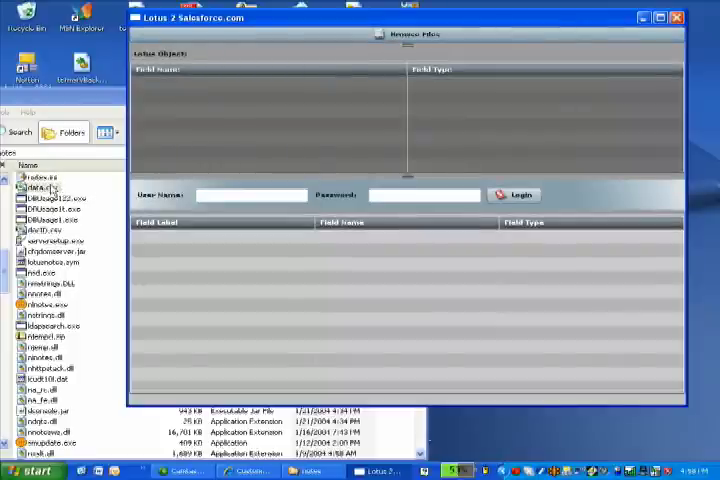
mouse_move(250, 140)
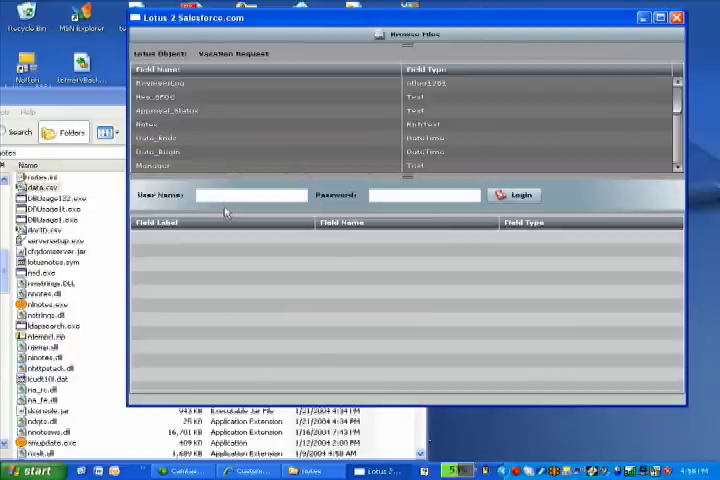
Step: Log in to Salesforce with the entered username and password
left_click(252, 194)
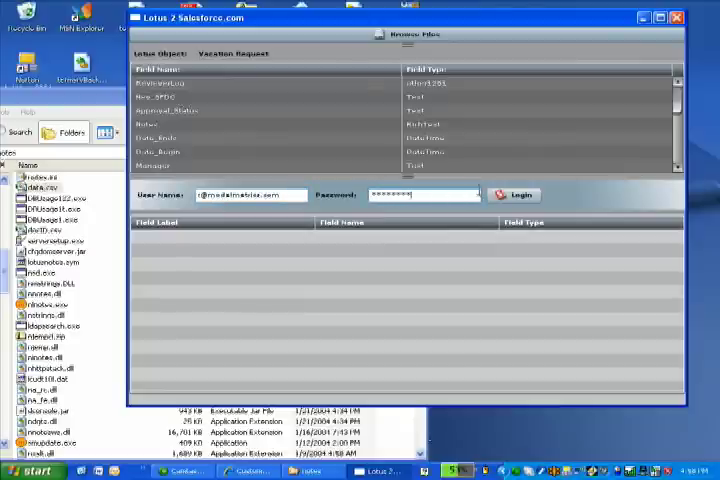
left_click(514, 194)
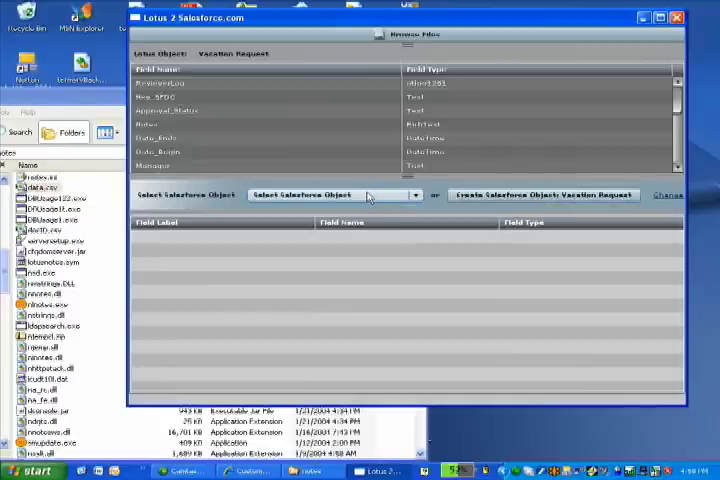
mouse_move(436, 192)
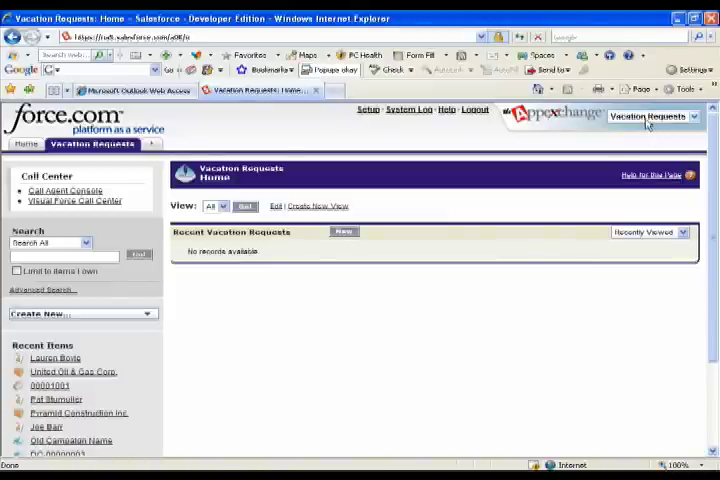
mouse_move(258, 252)
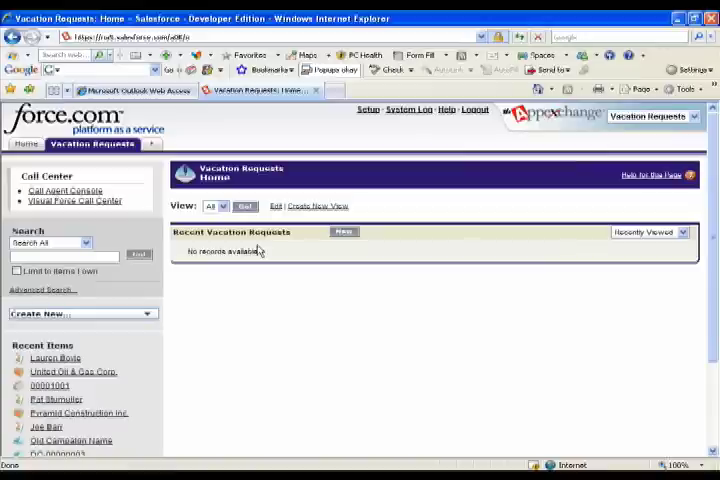
Step: Start a new Vacation Request record from Recent Vacation Requests
left_click(344, 232)
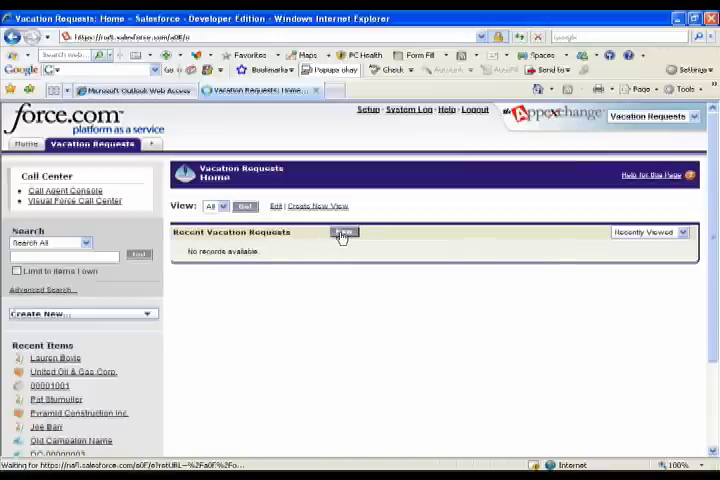
left_click(344, 232)
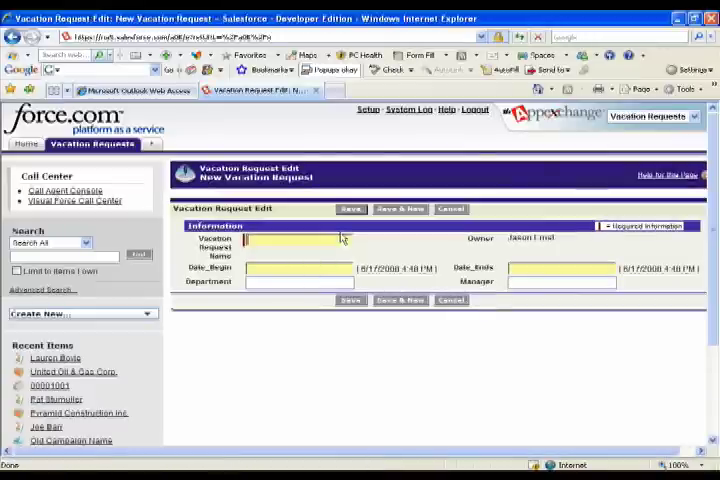